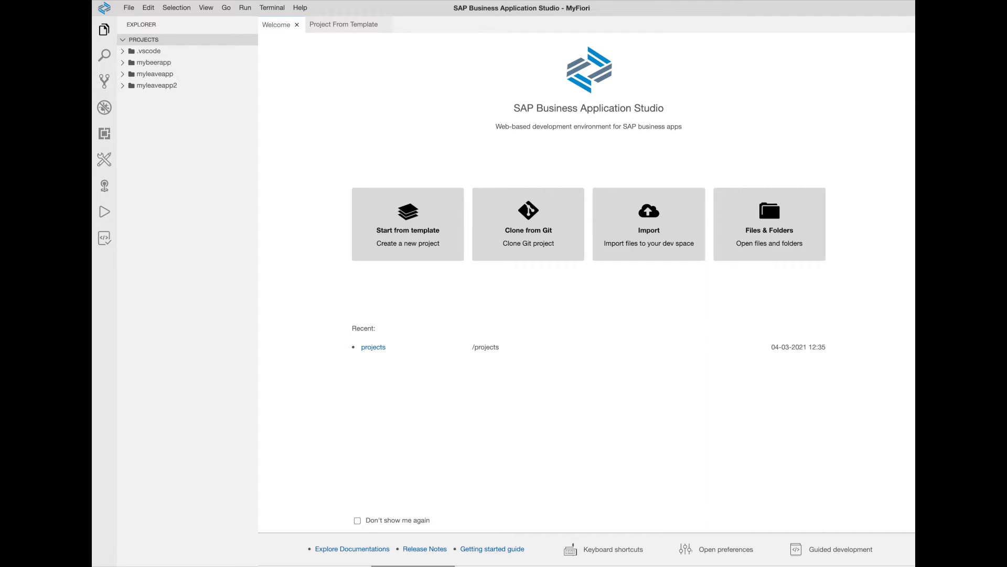
mouse_move(663, 285)
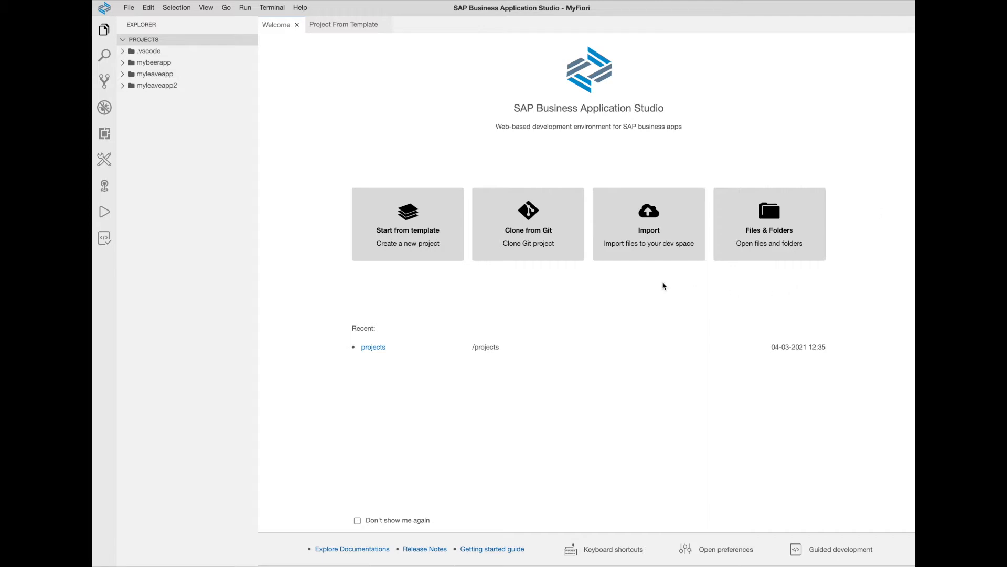
mouse_move(407, 221)
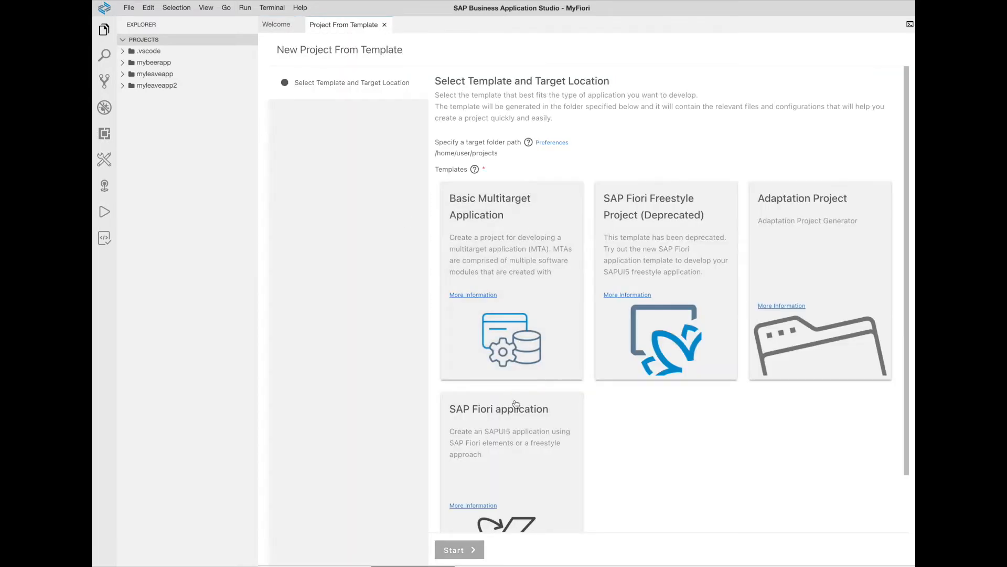
Step: Start the SAP Fiori application generator with the List Report Object Page floorplan
click(512, 408)
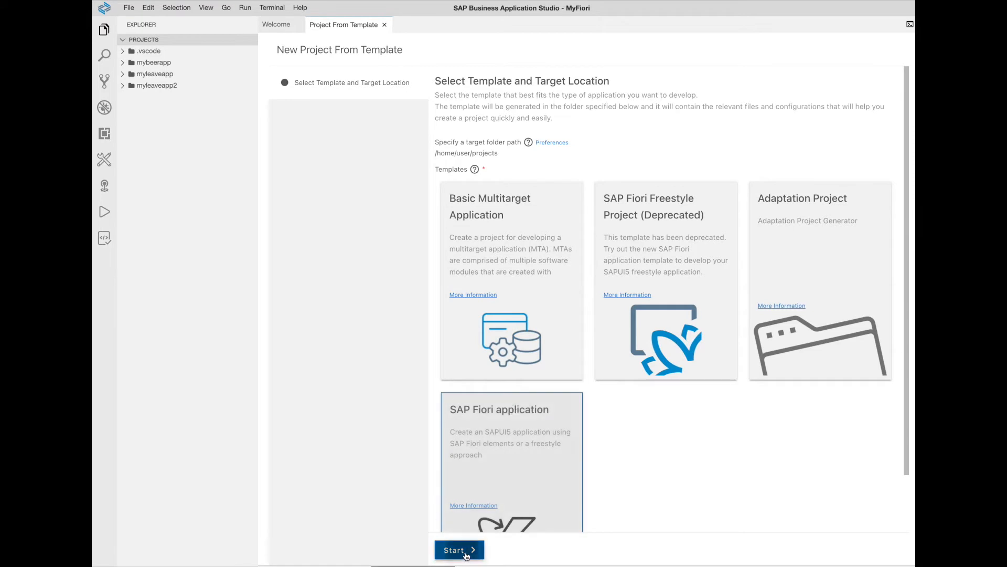
click(458, 549)
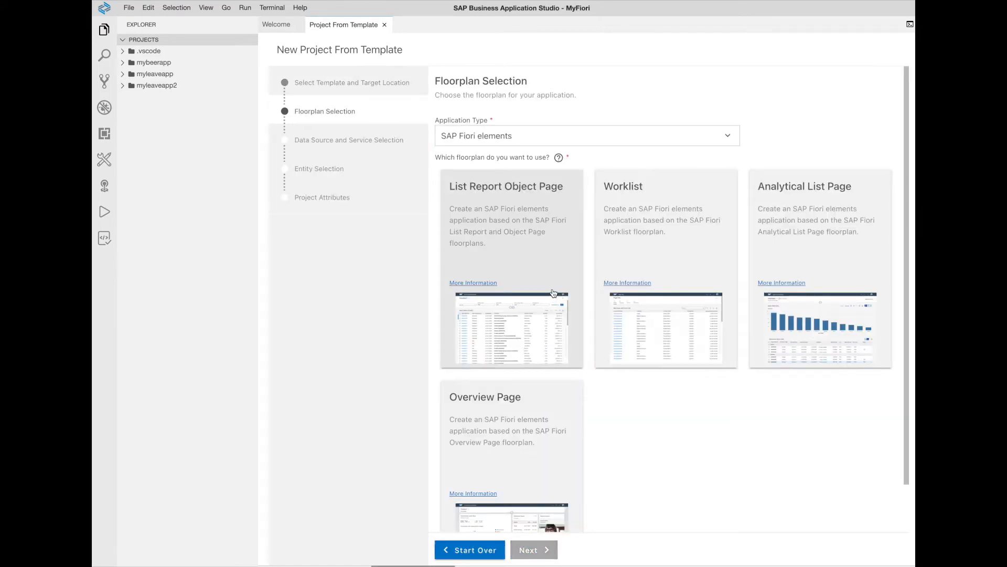
click(511, 267)
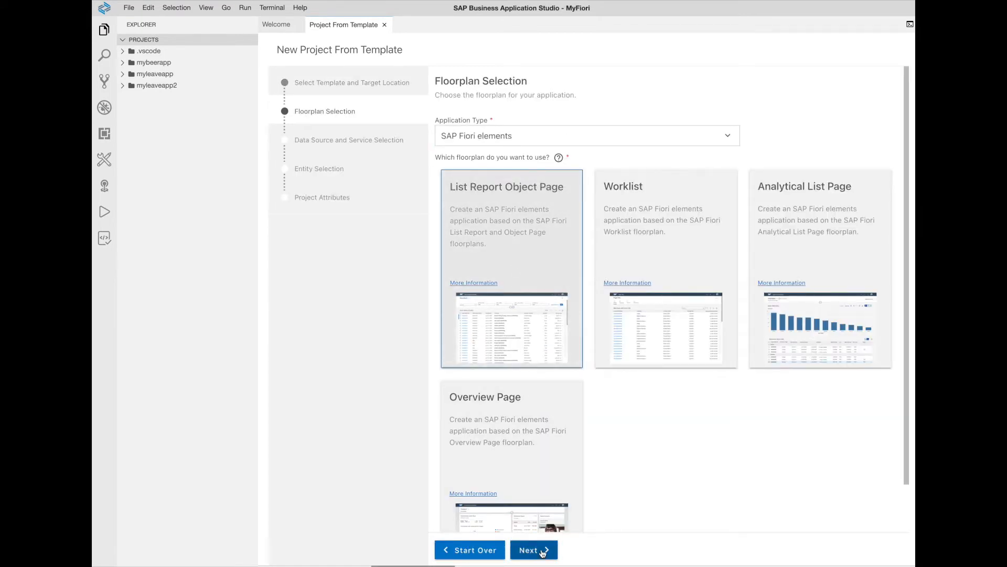
click(532, 549)
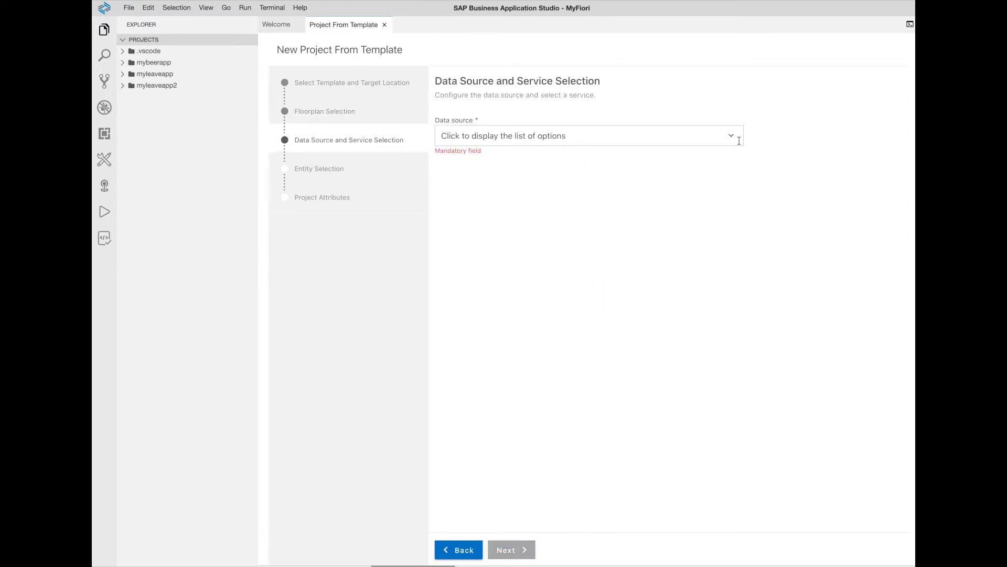
Step: Connect to SAP system ECD and pick the ZZ1_MYBEERAPP_CDS OData V2 service, filtering with 'zz'
click(587, 135)
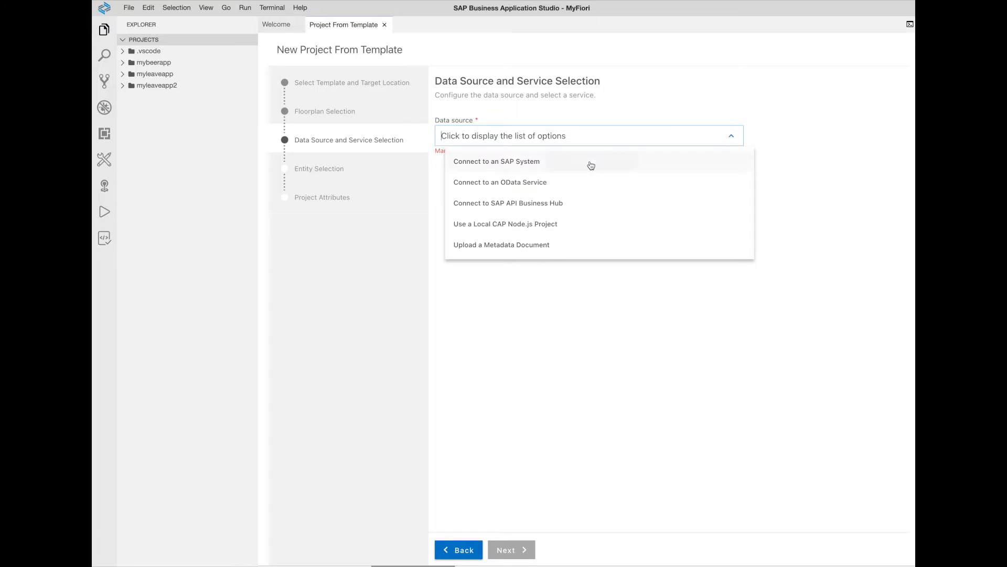
click(496, 161)
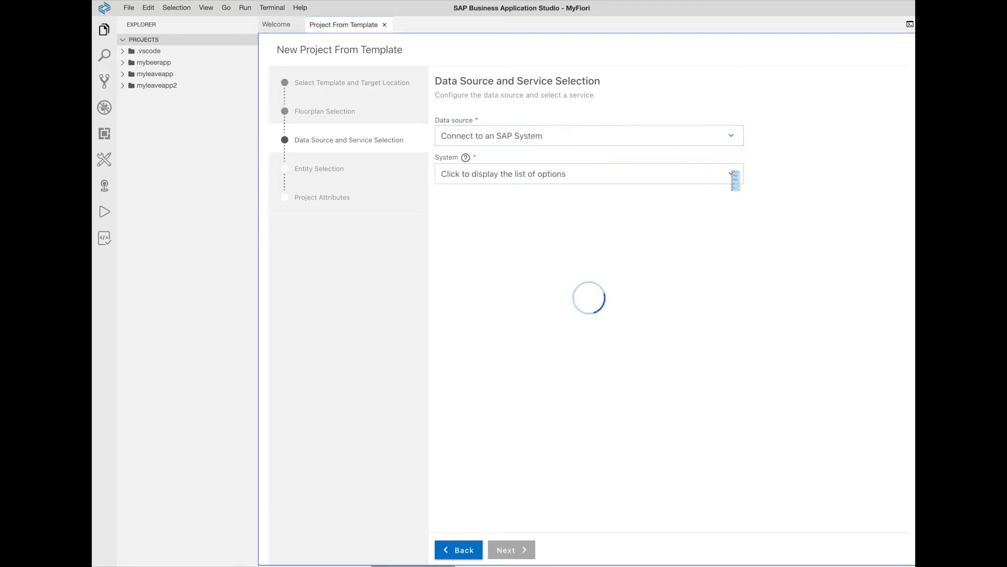
click(584, 173)
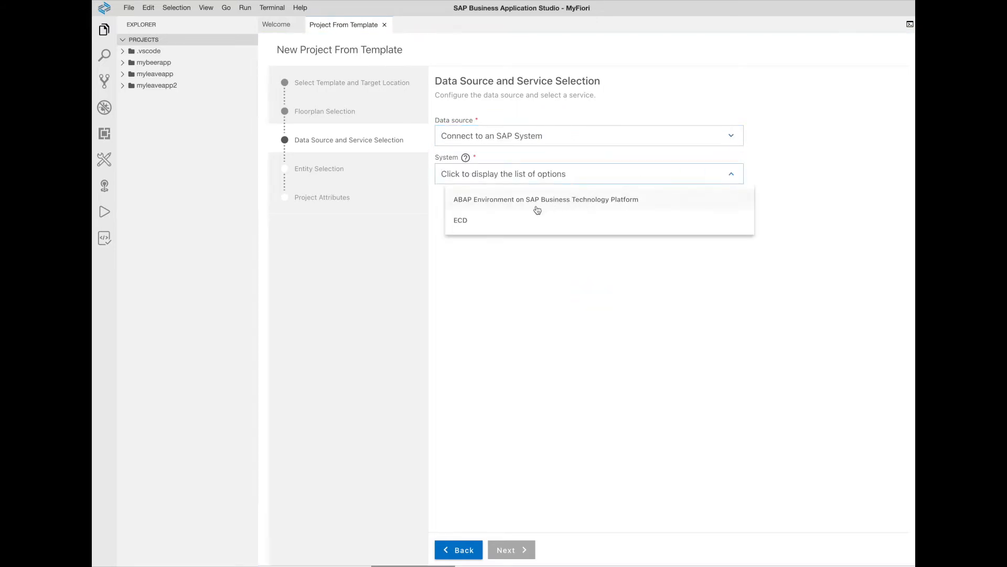
click(460, 219)
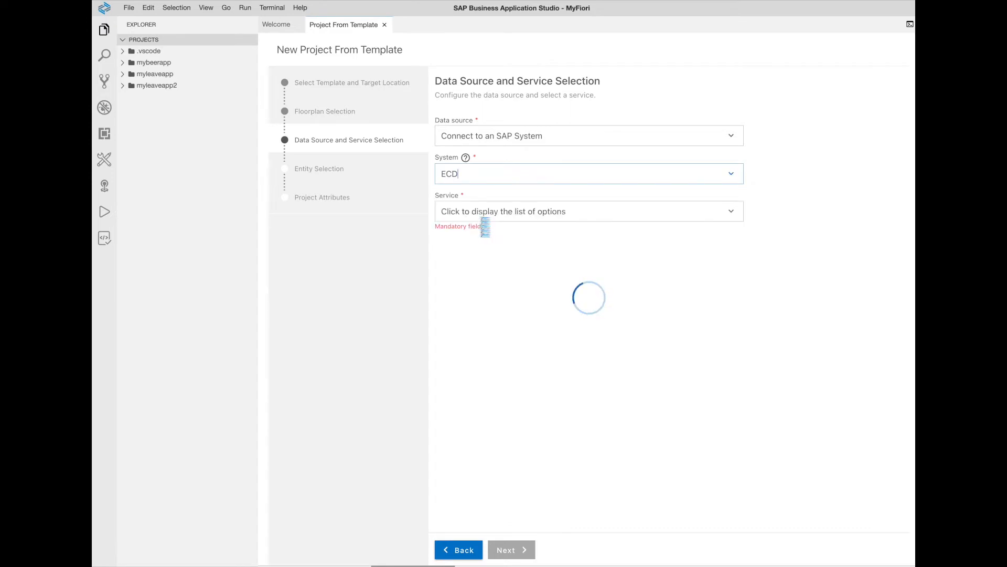
click(588, 211)
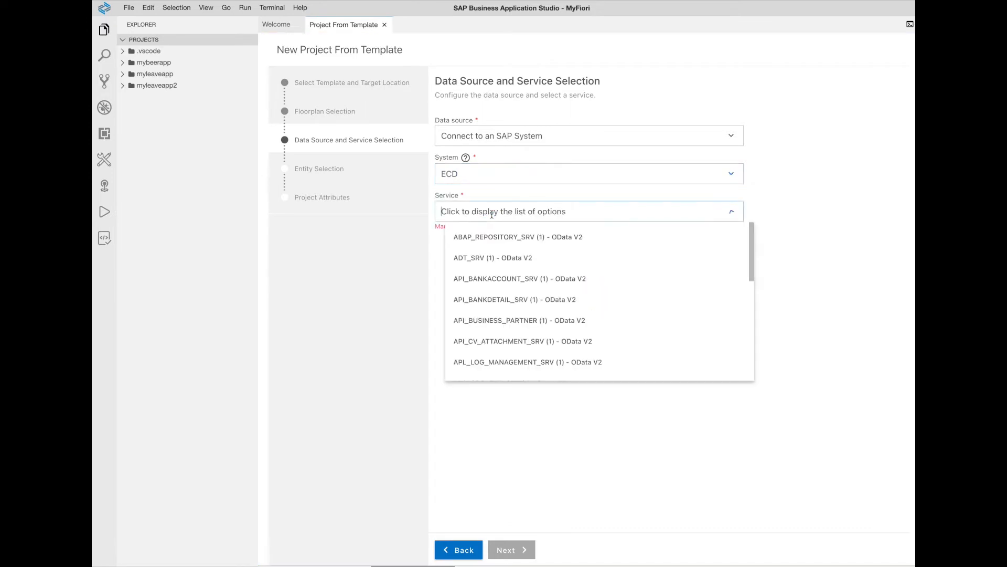
text(zz)
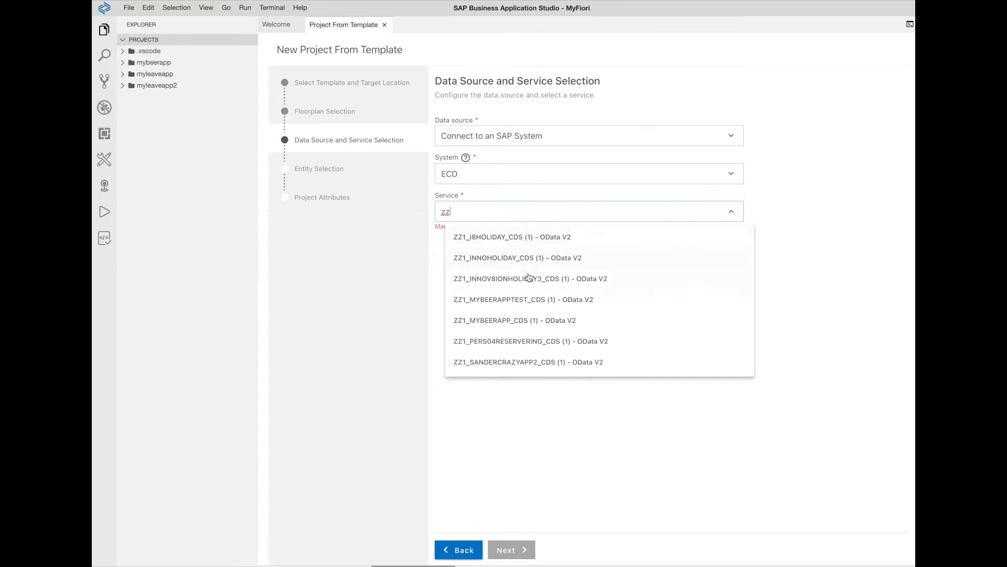
click(514, 320)
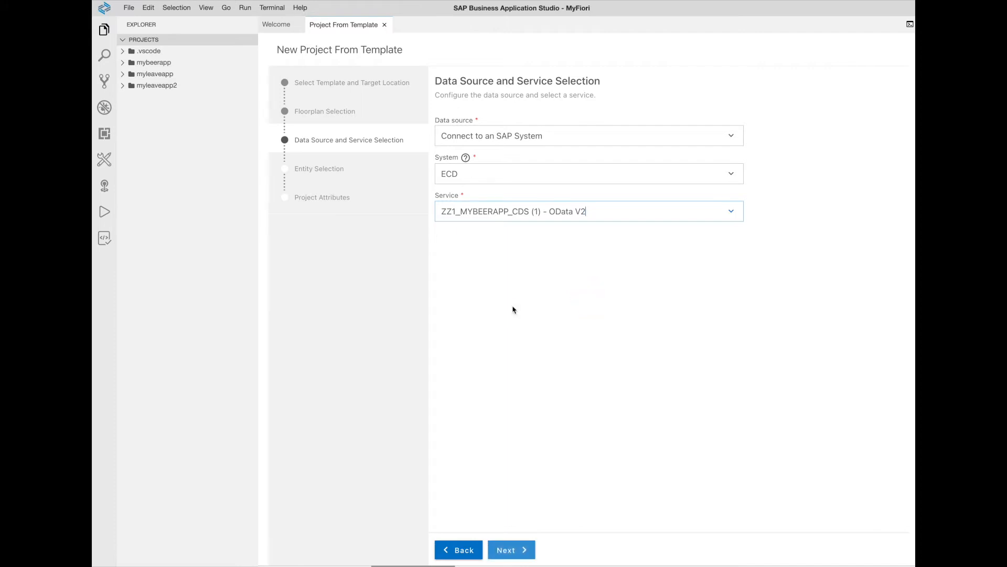
mouse_move(511, 549)
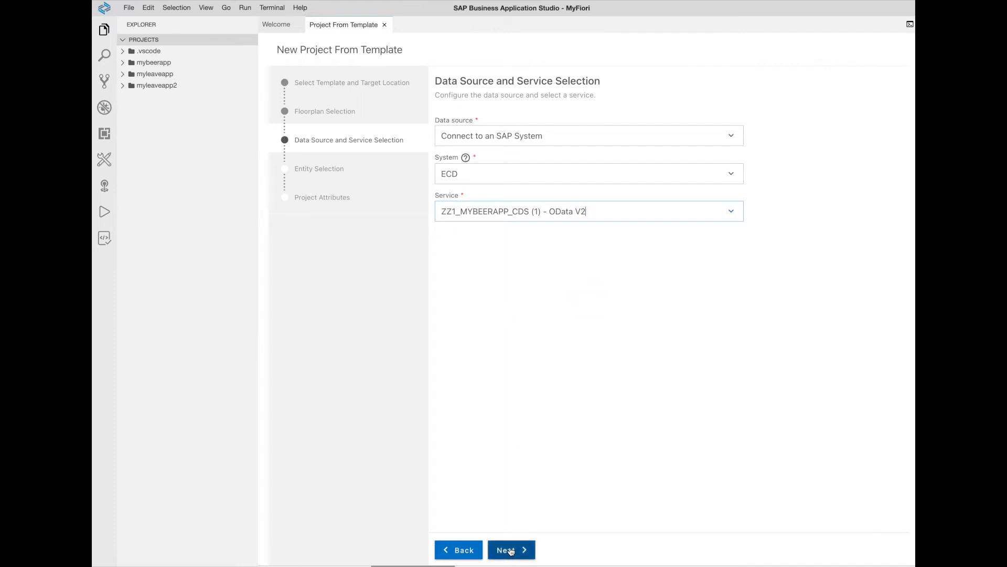
Step: Use ZZ1_MYBEERAPP as main entity with to_SAPSysAdminDataChangeUser navigation and continue to project attributes
click(510, 548)
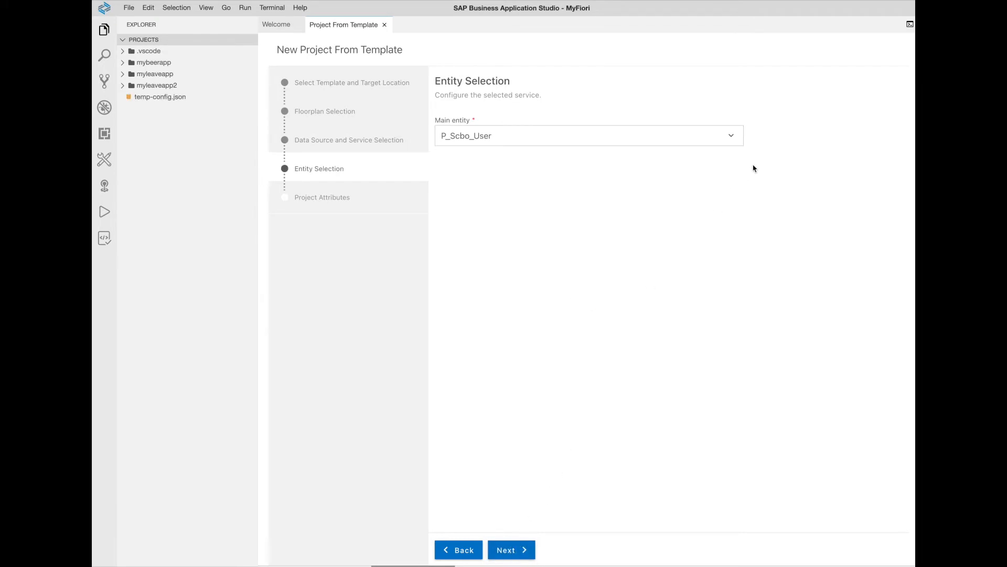
click(731, 135)
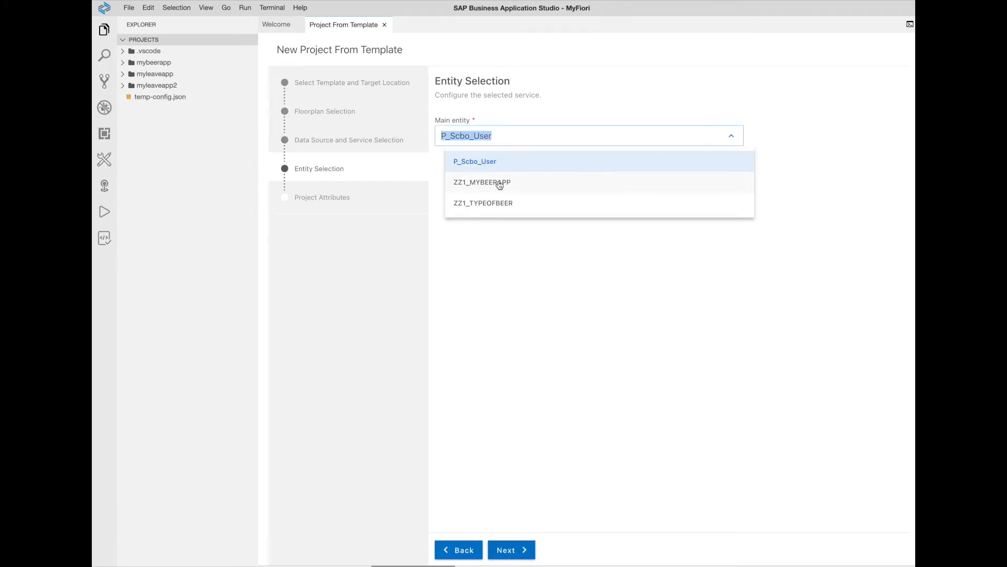
click(482, 182)
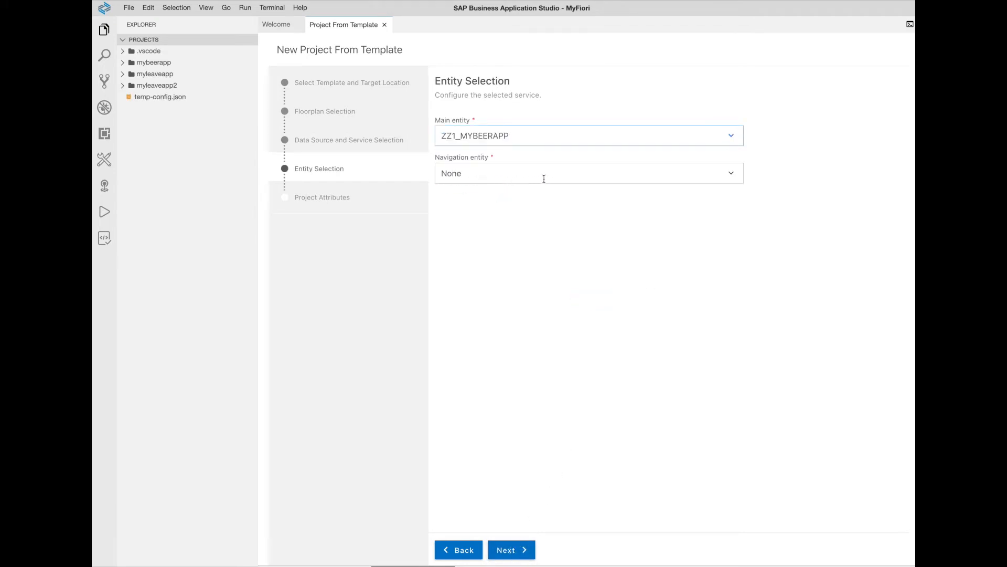
click(587, 173)
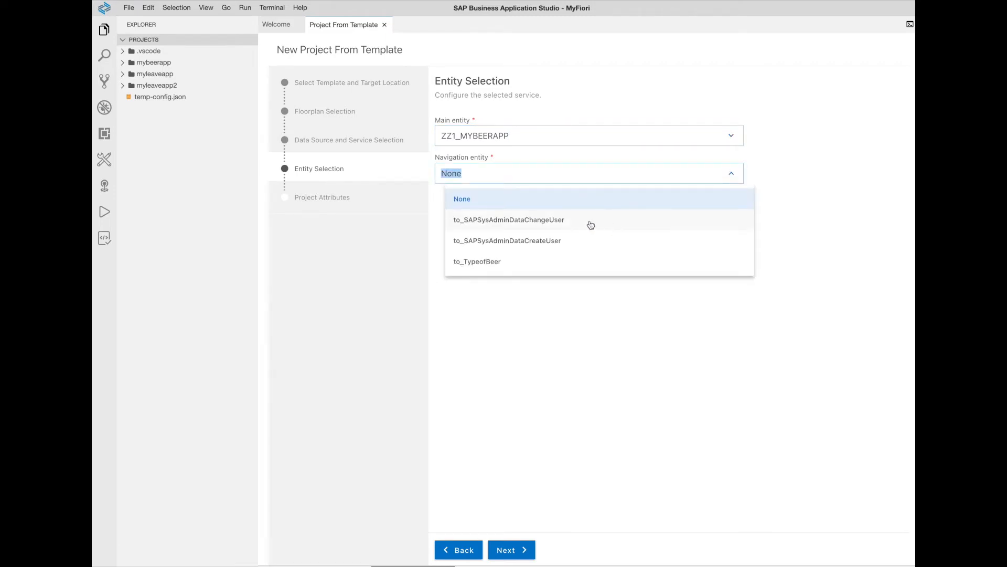
click(509, 219)
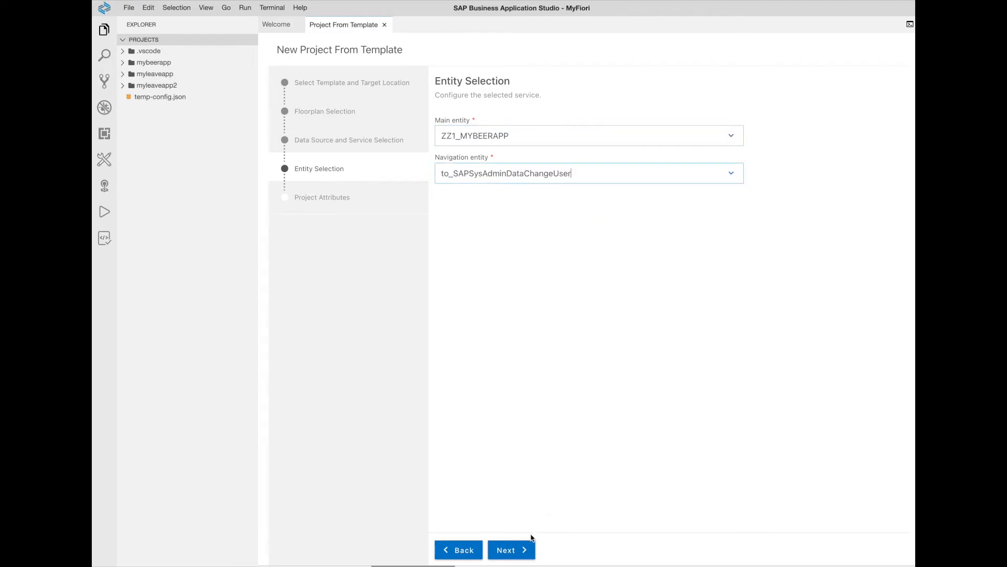
click(511, 549)
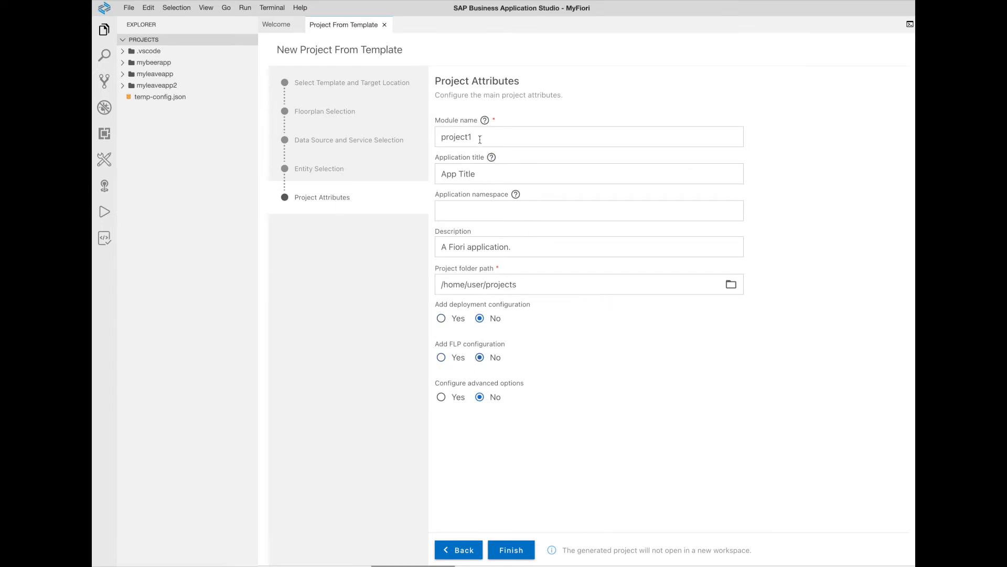
Step: Name the module mynewbeerapp with application title My Beer App and generate the project
text(m)
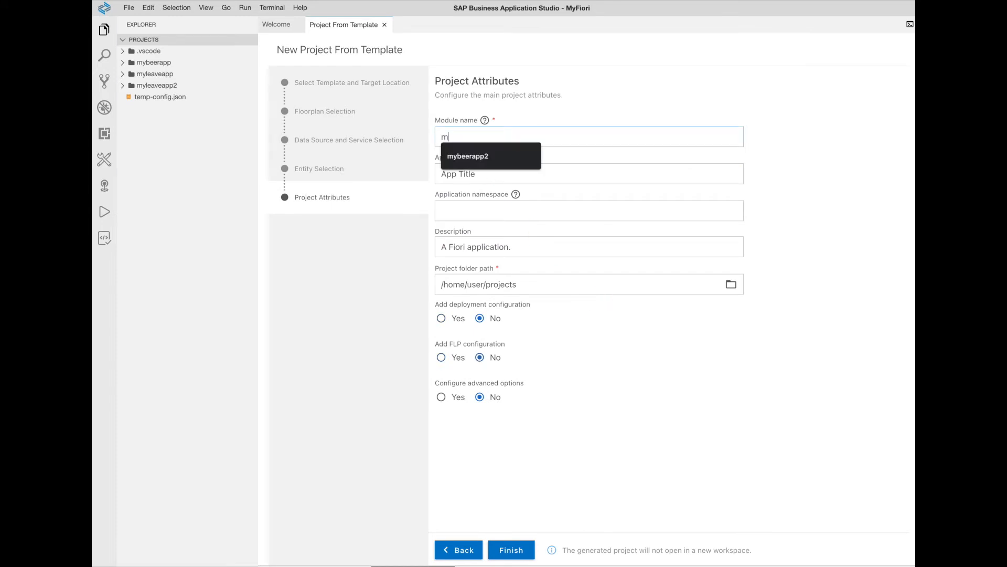
text(ynewbeerapp)
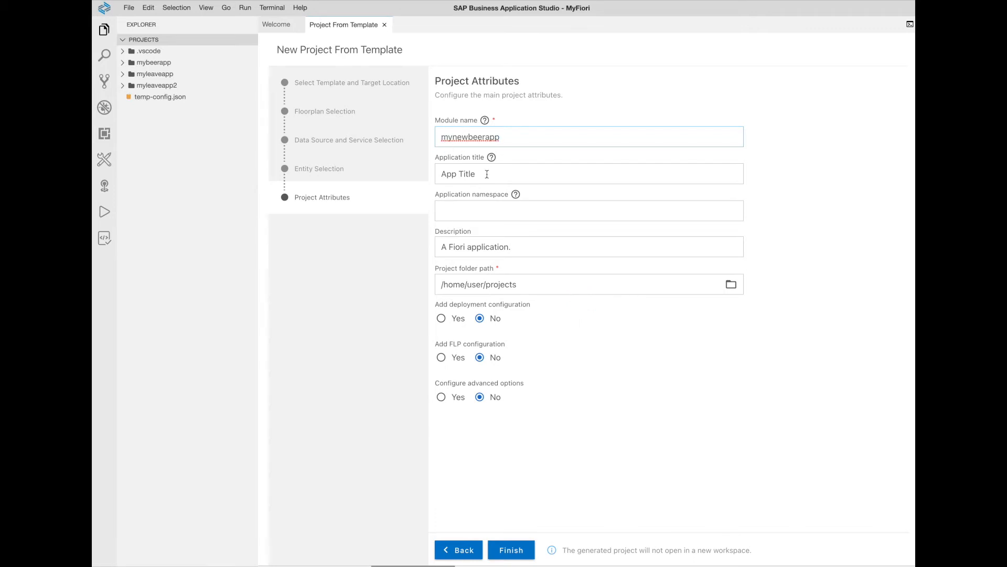
text(M)
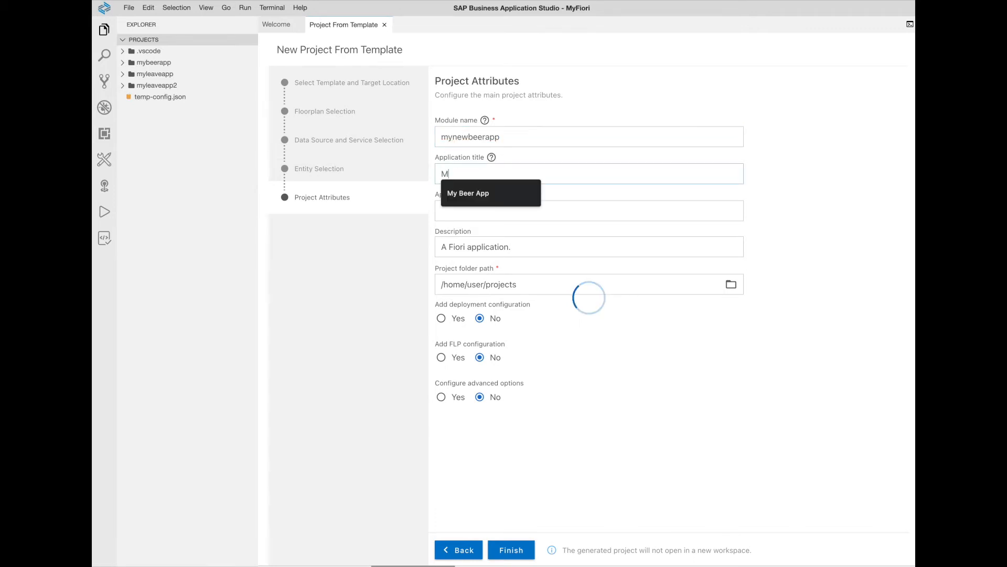
text(y Beer App)
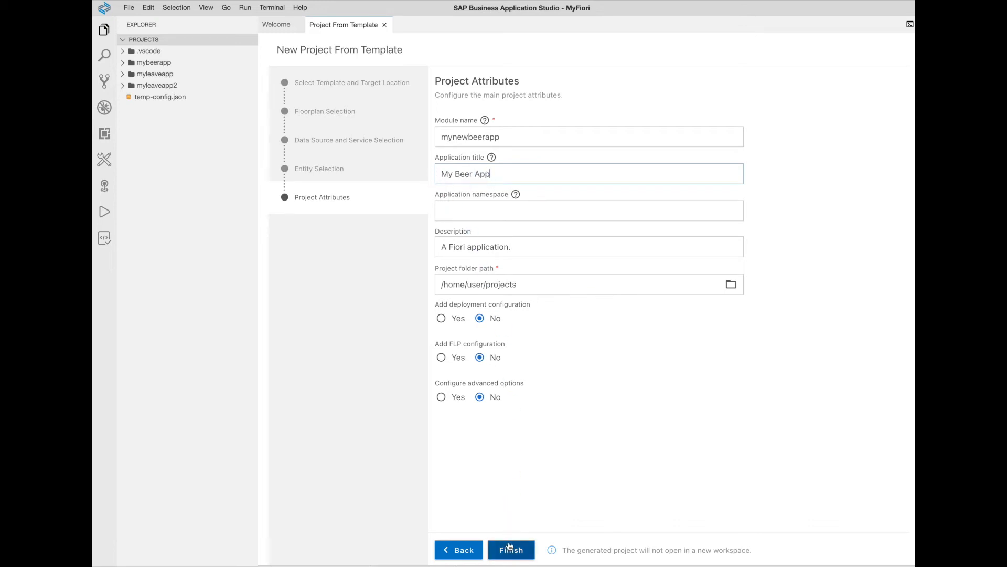
click(511, 549)
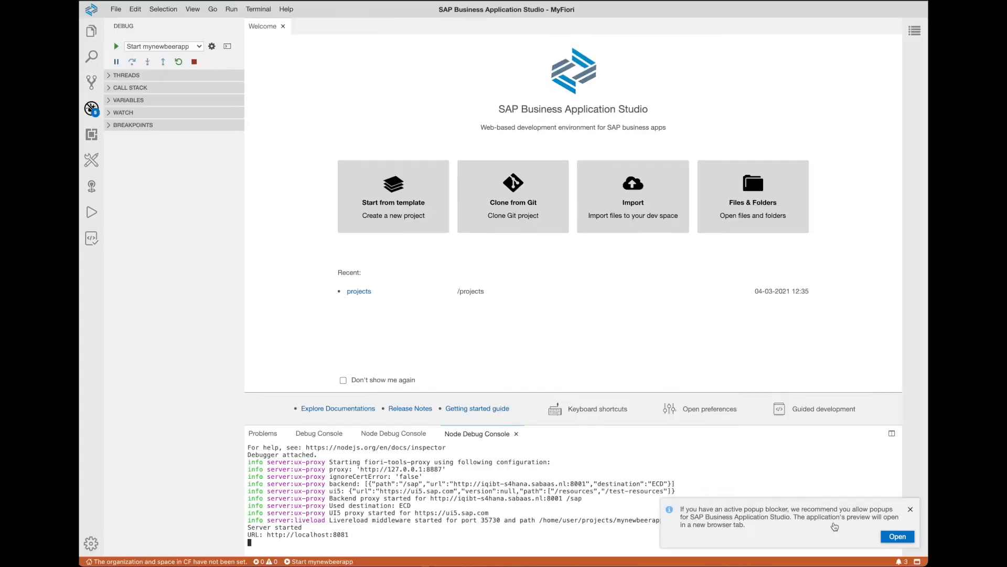
Step: Launch the generated app's preview in a new browser tab from the server notification
click(897, 537)
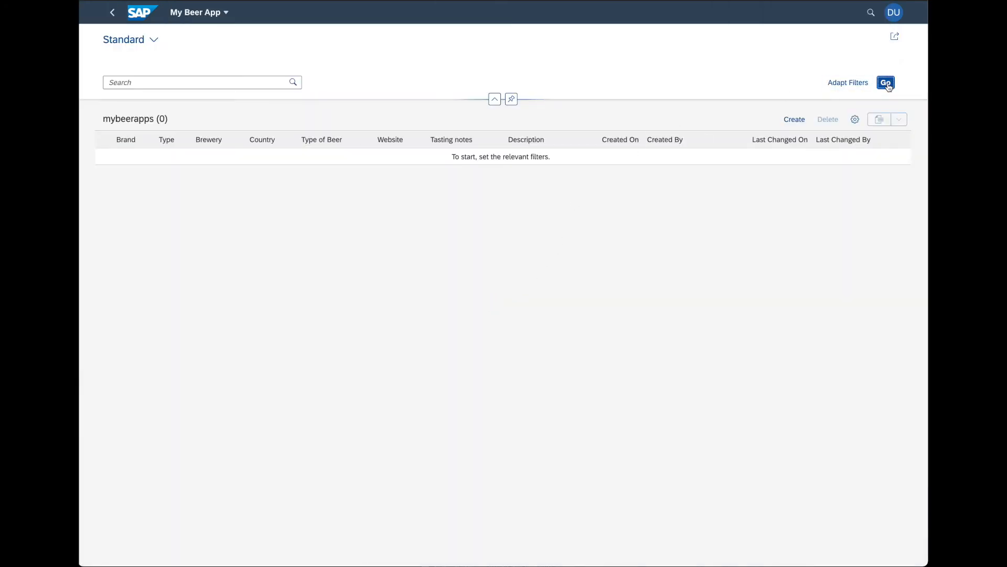
Step: Create a new beer record with brand Afflichem, type Tripel and brewery Afflichem
click(886, 81)
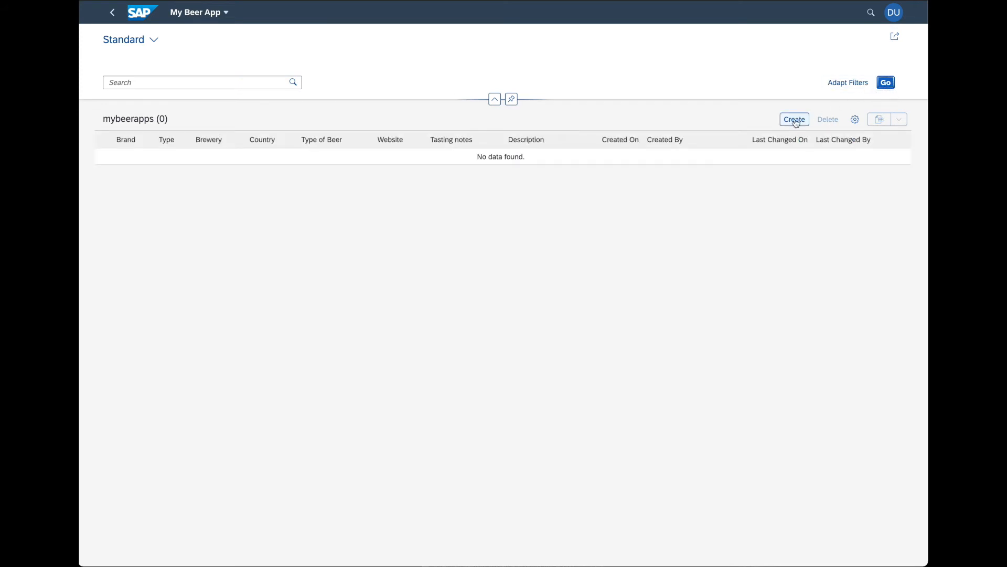
click(794, 119)
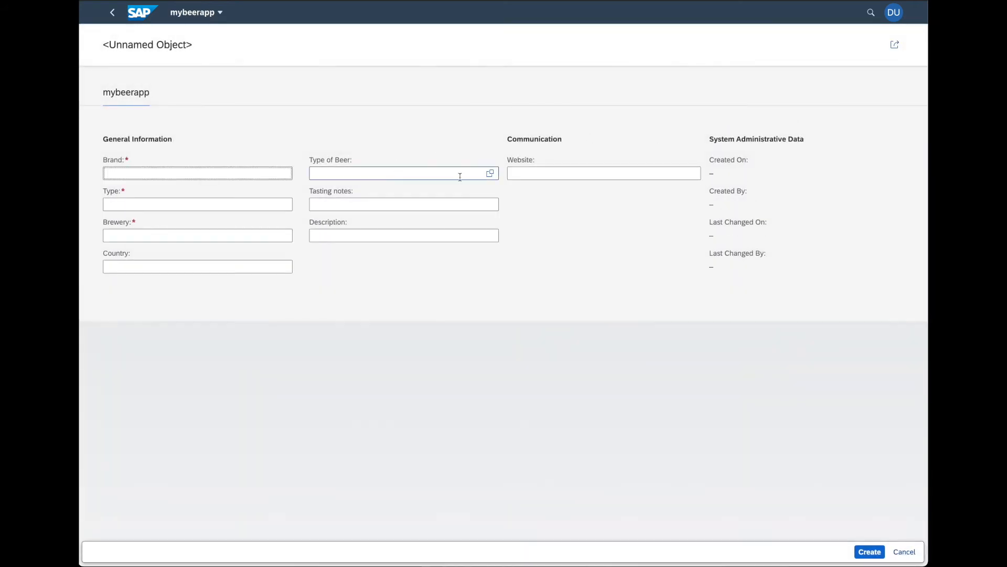
text(A)
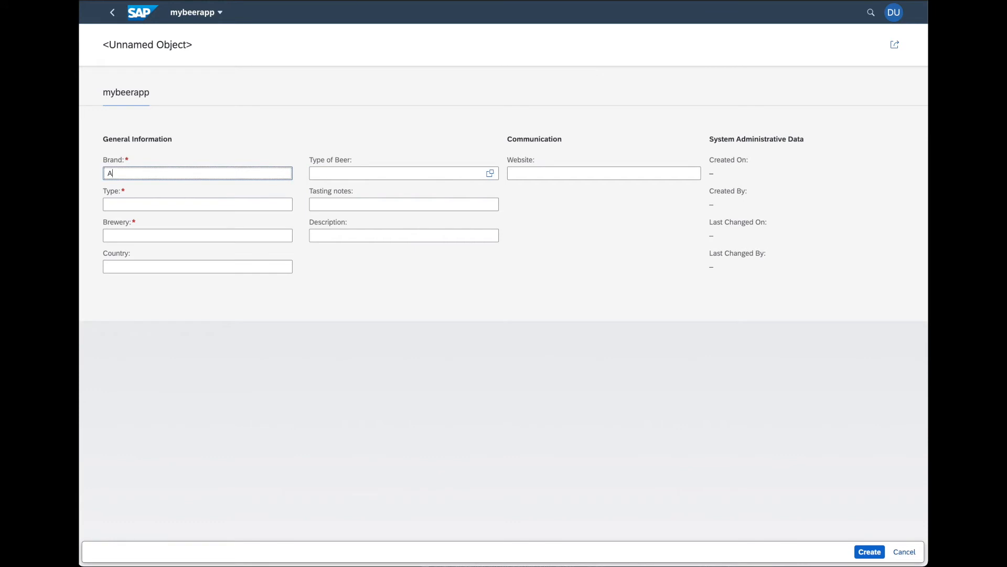
text(Afflichem)
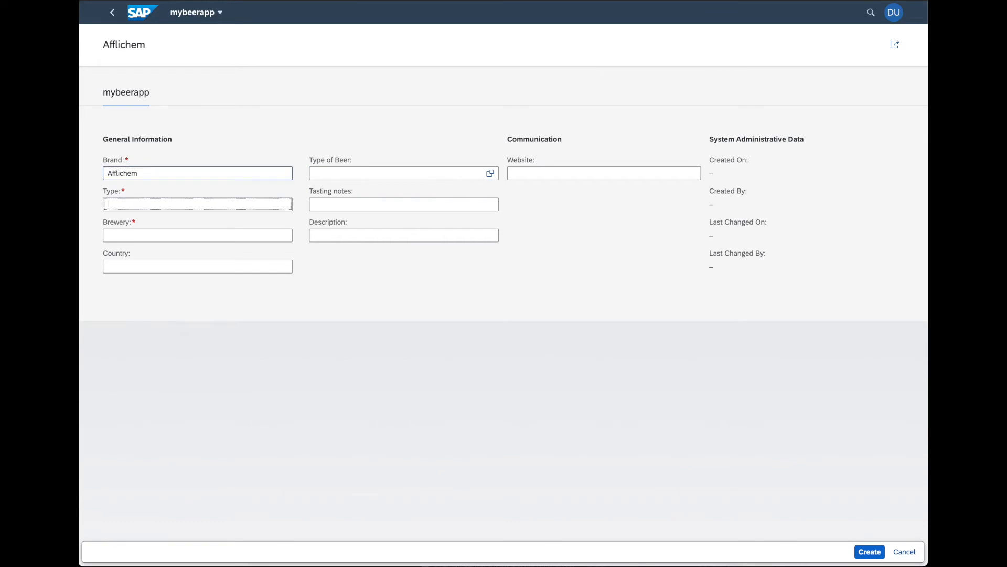
text(Trip)
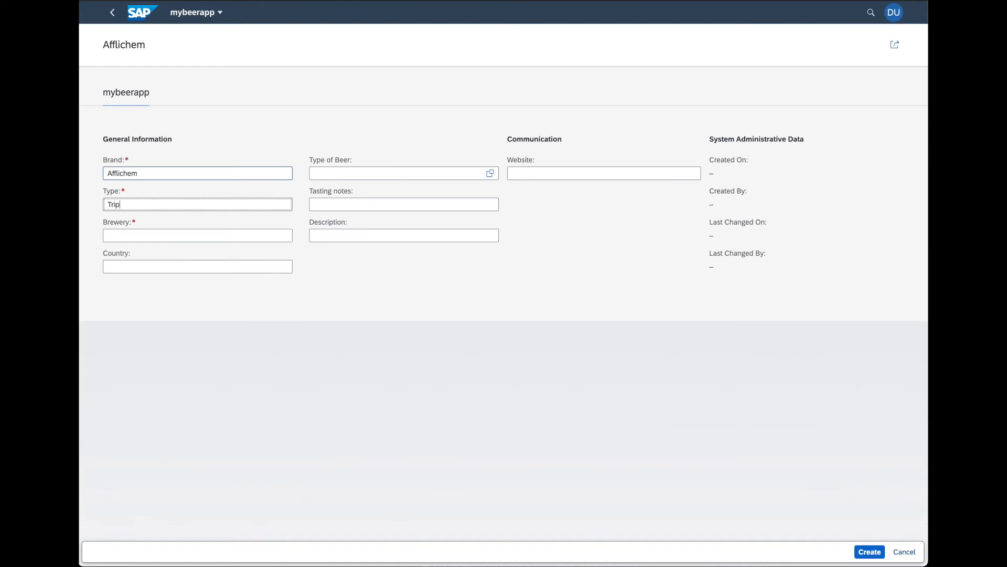
text(Afflichem)
click(197, 267)
text(Belgium)
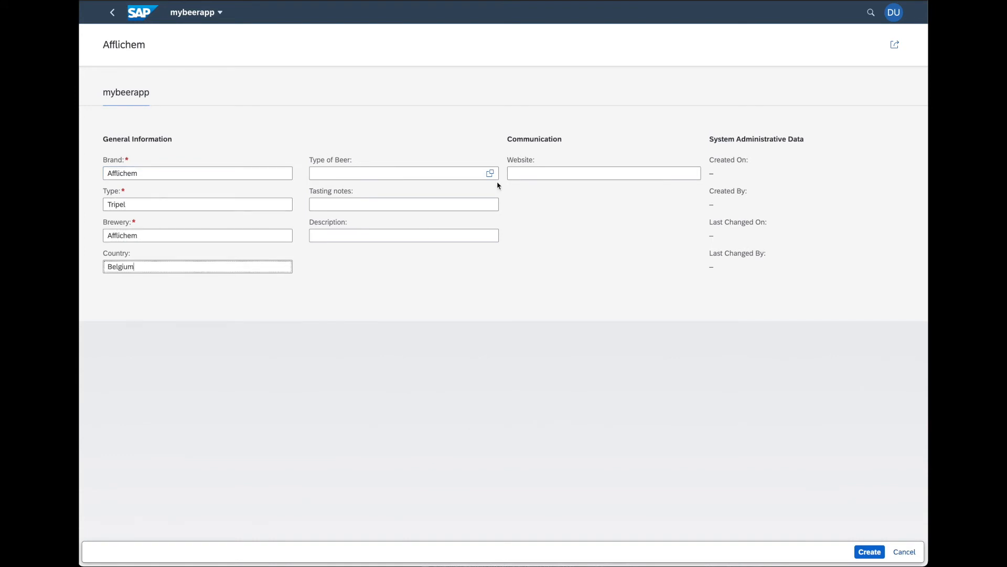
Step: Add type Belgian Style Beer (12), tasting notes 'A very nice belgian Beer', description Afflichem Tripel, and save
text(Belgian Style Beer (12))
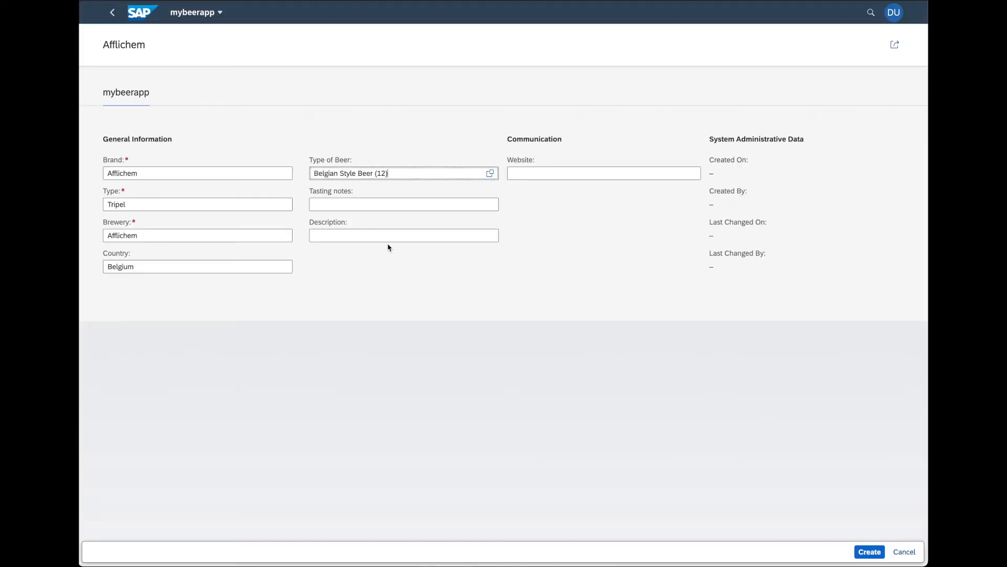
text(A very nice b)
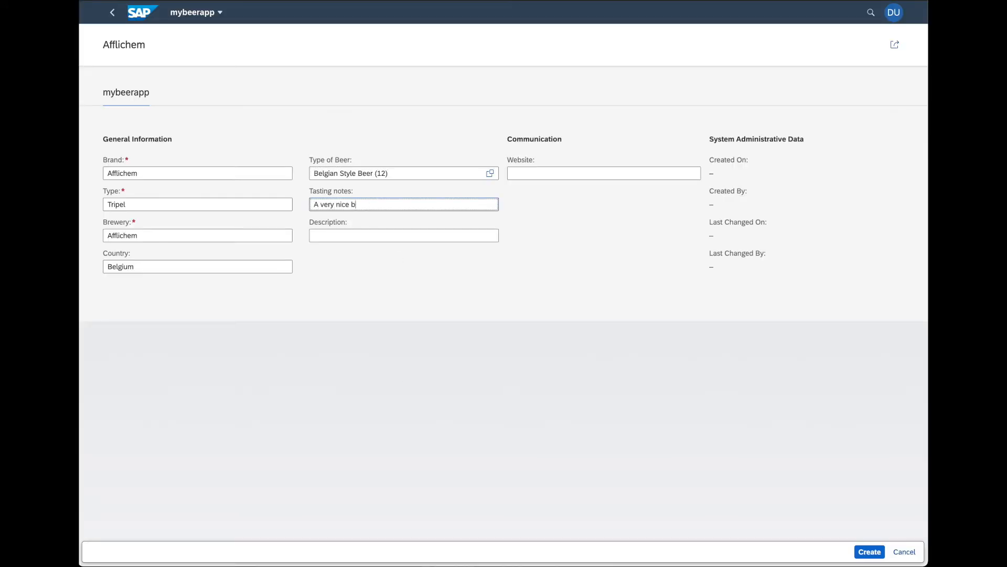
text(elgian Be)
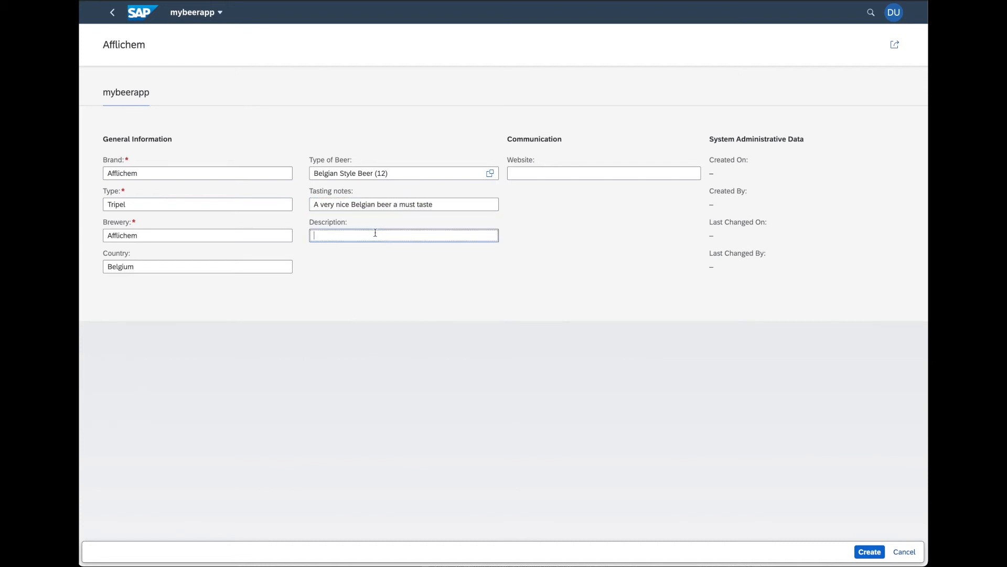
text(Afflichem Tripel)
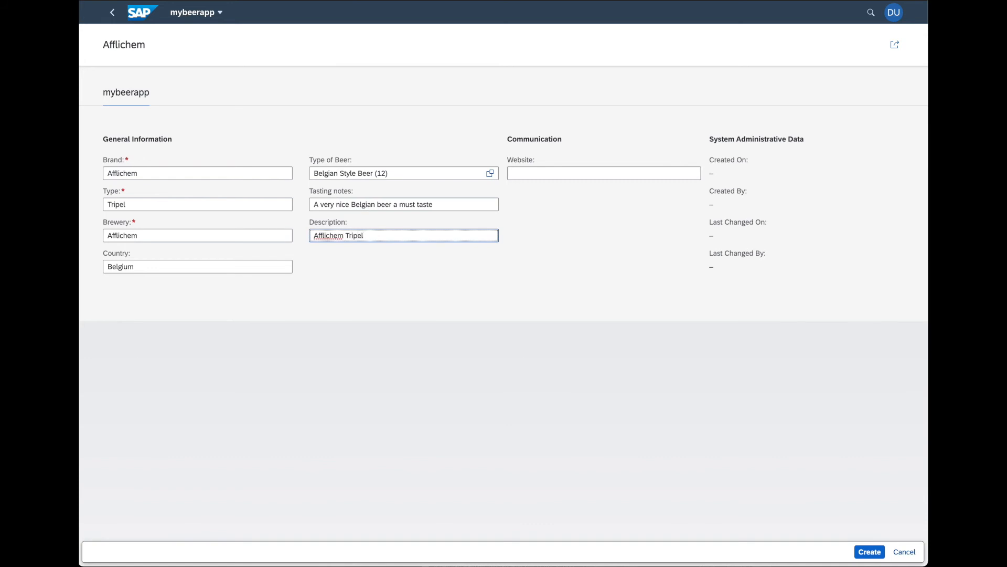
click(869, 551)
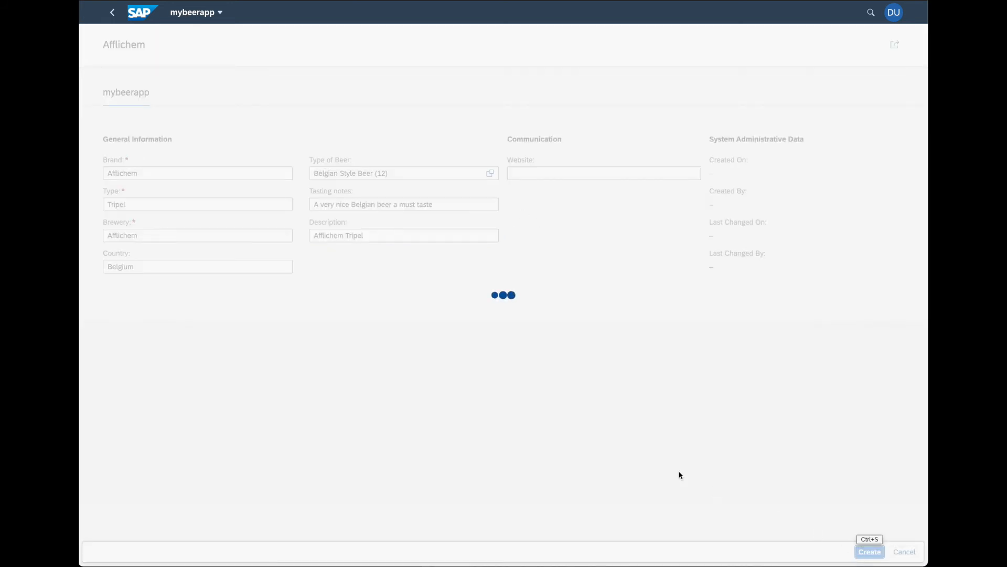
Step: Re-edit and save the Afflichem Tripel record unchanged, then return to the mybeerapps list
click(868, 551)
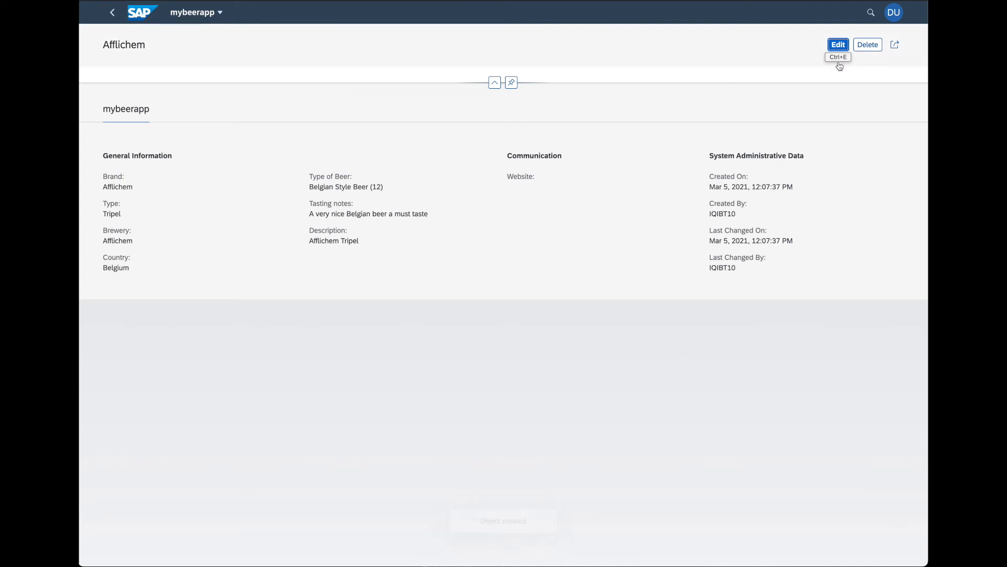
click(837, 44)
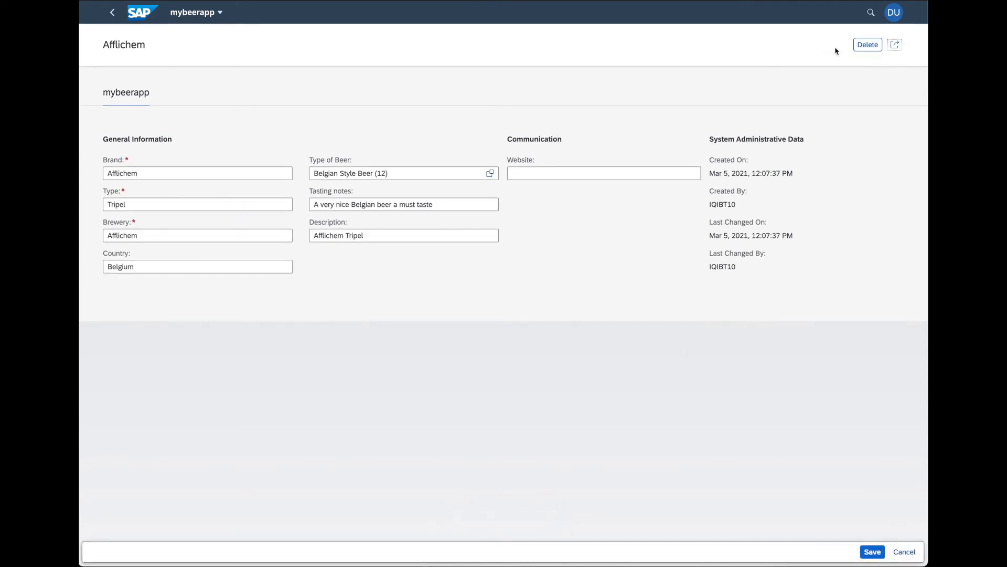
click(872, 551)
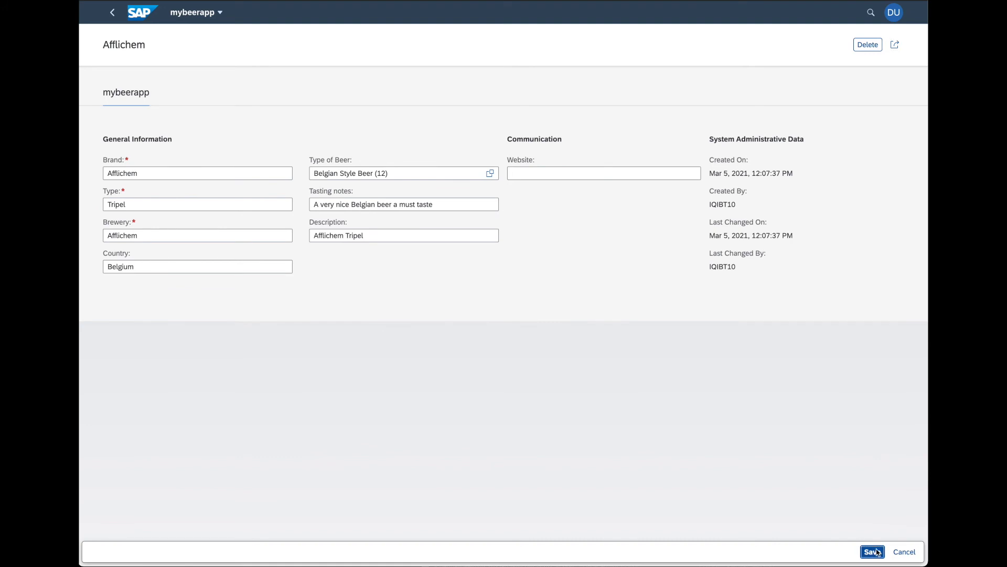
click(872, 551)
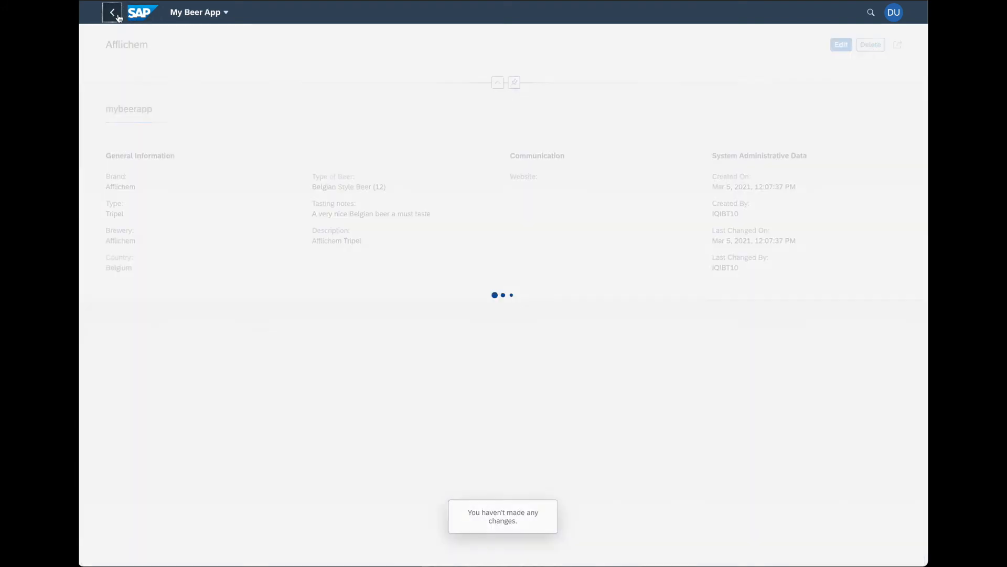
click(112, 12)
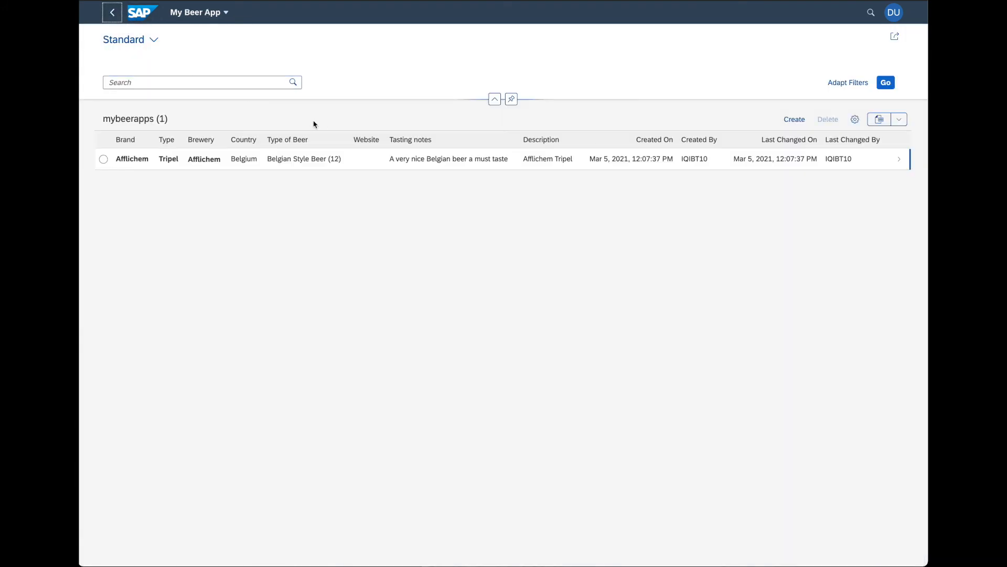